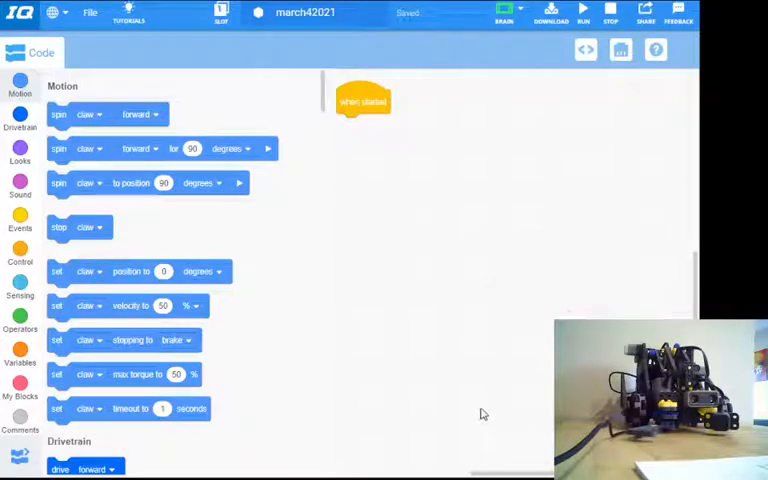
mouse_move(502, 400)
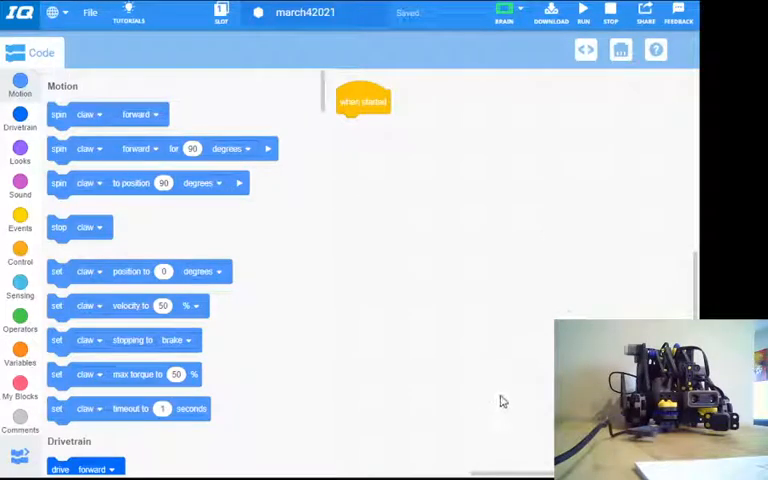
mouse_move(252, 228)
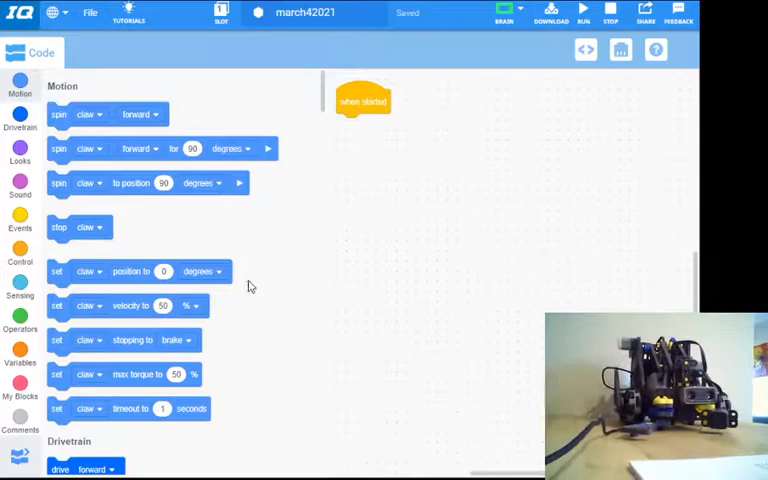
mouse_move(598, 152)
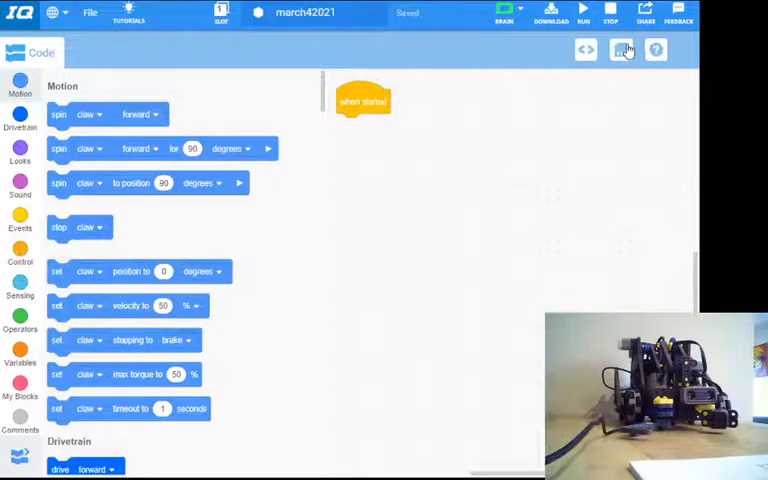
- Delete the Controller from the device configuration, leaving Drivetrain, claw and Arm, and return to code
left_click(620, 50)
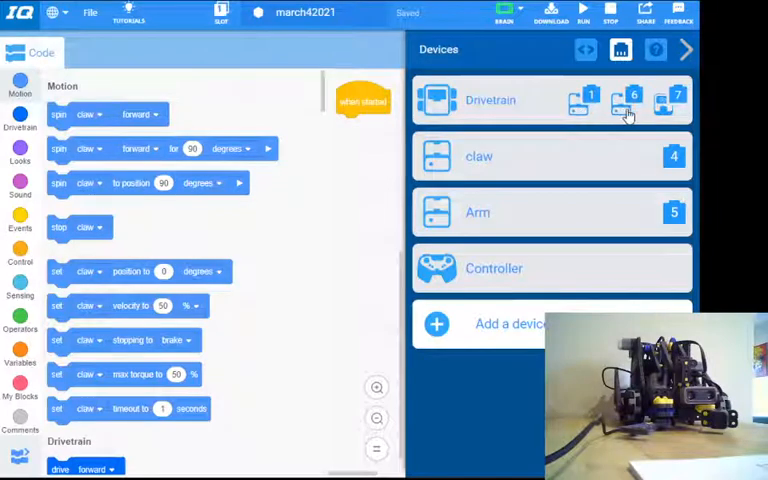
mouse_move(628, 168)
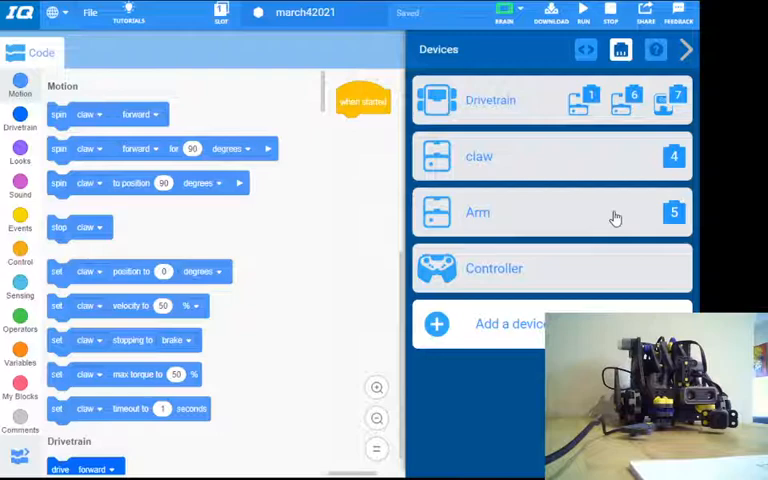
mouse_move(590, 288)
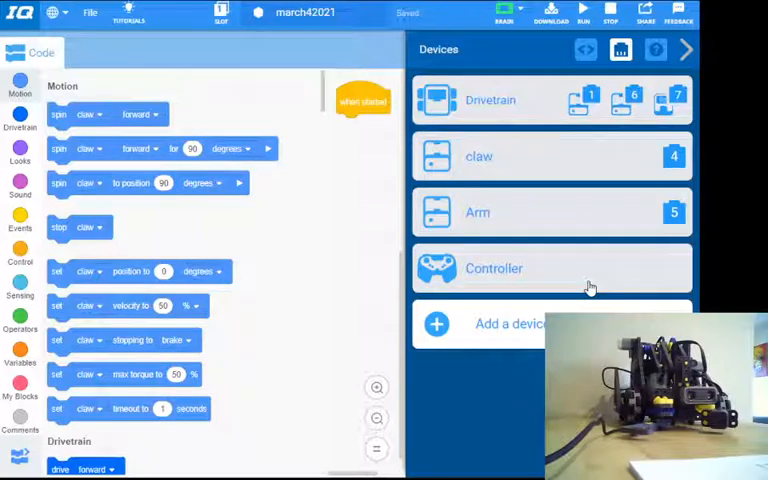
mouse_move(584, 280)
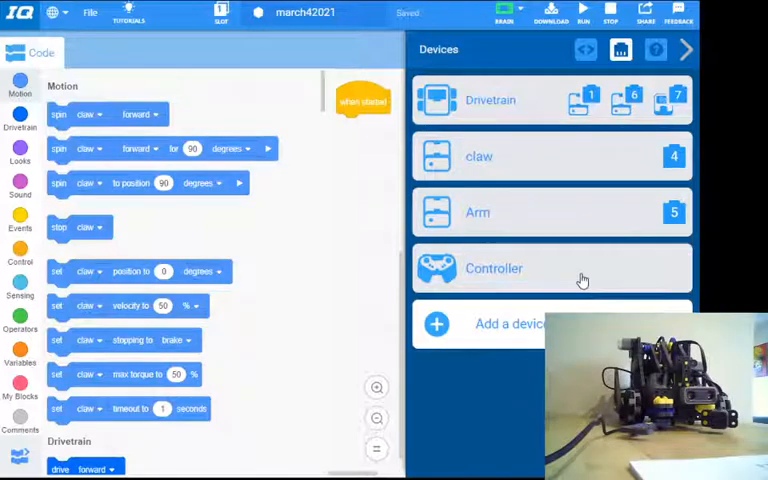
left_click(552, 268)
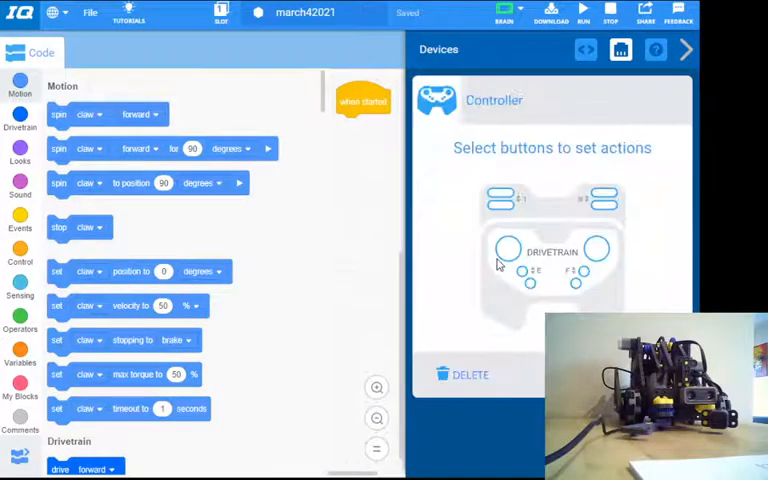
mouse_move(490, 320)
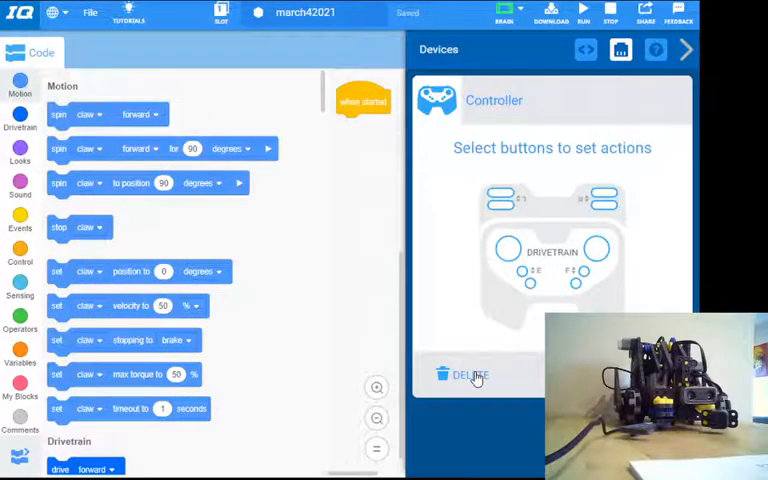
left_click(470, 376)
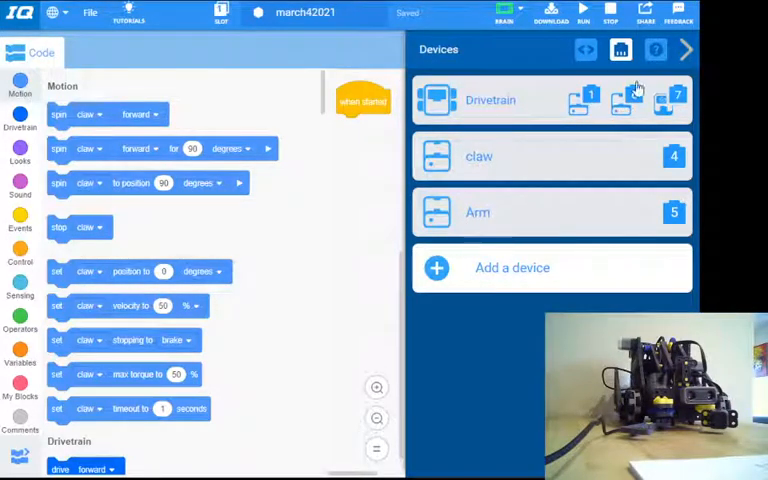
left_click(688, 50)
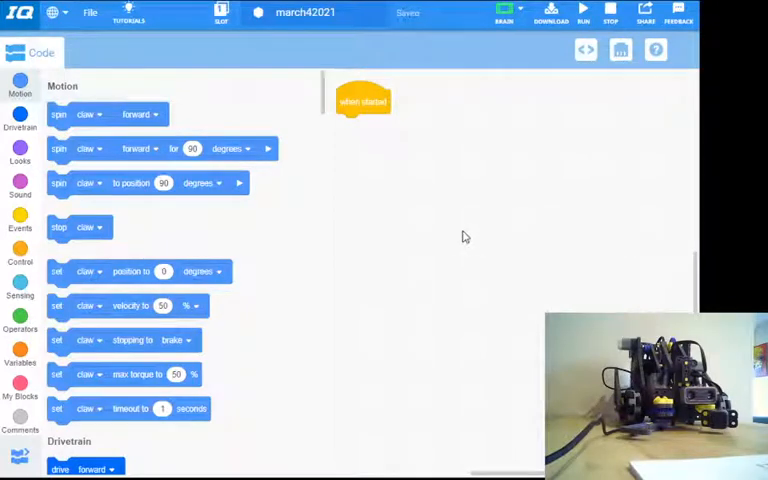
mouse_move(248, 290)
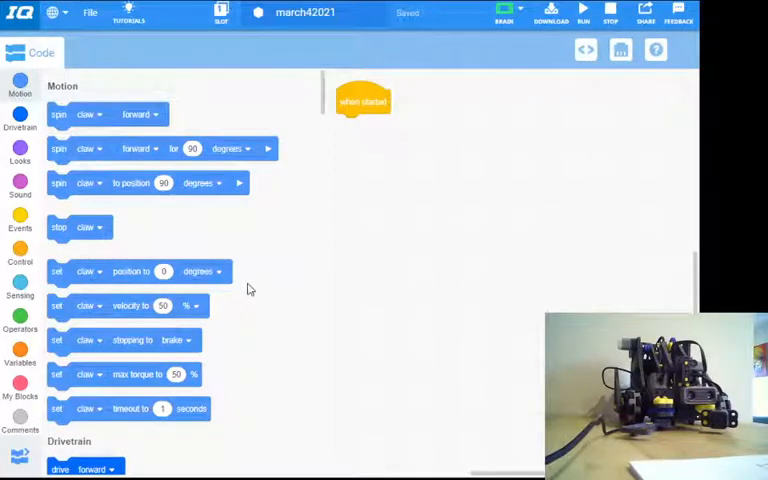
mouse_move(240, 284)
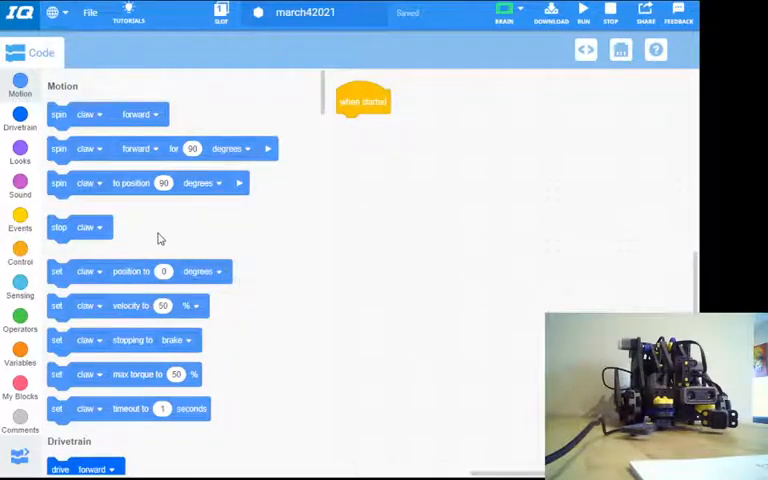
mouse_move(84, 204)
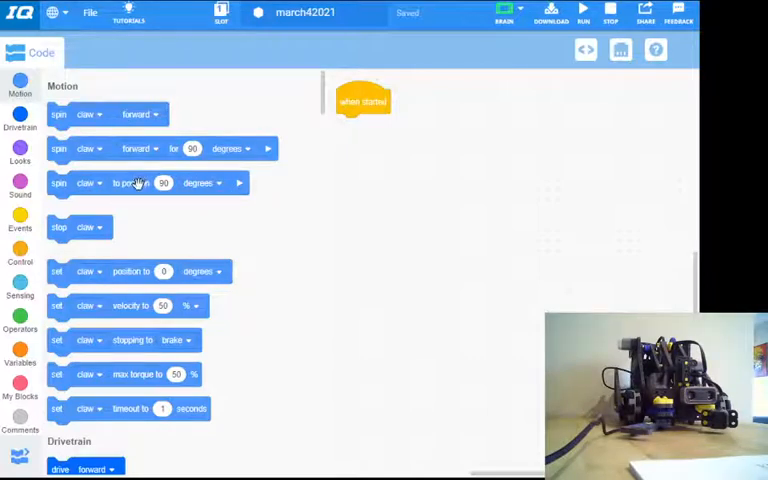
mouse_move(156, 148)
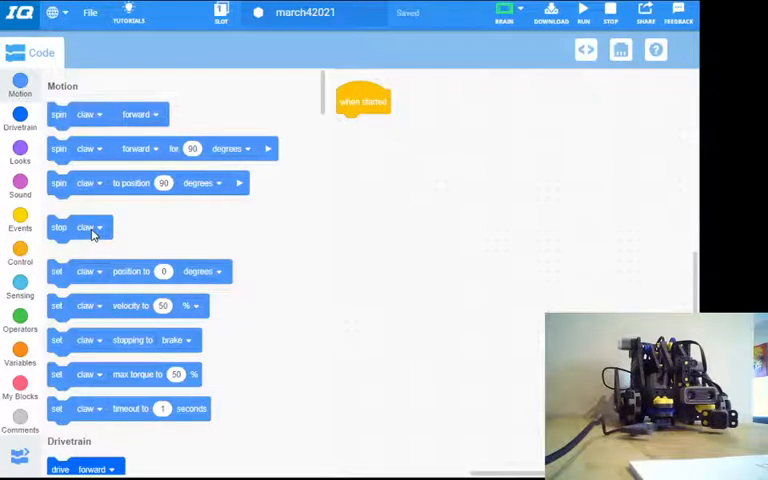
mouse_move(150, 240)
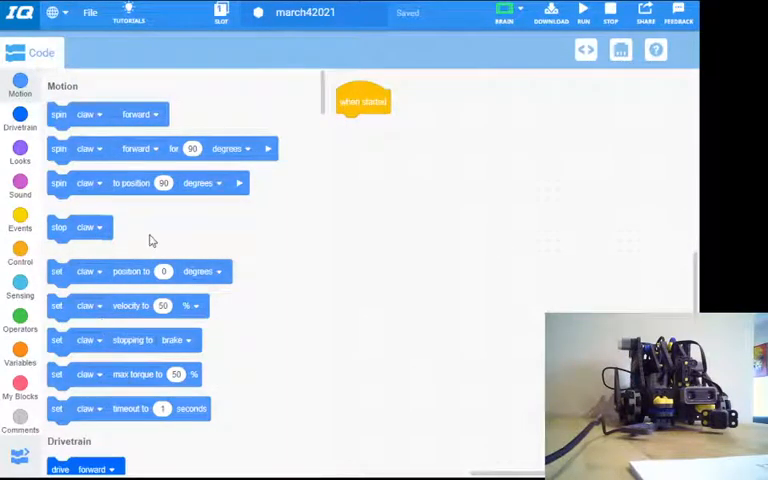
mouse_move(136, 216)
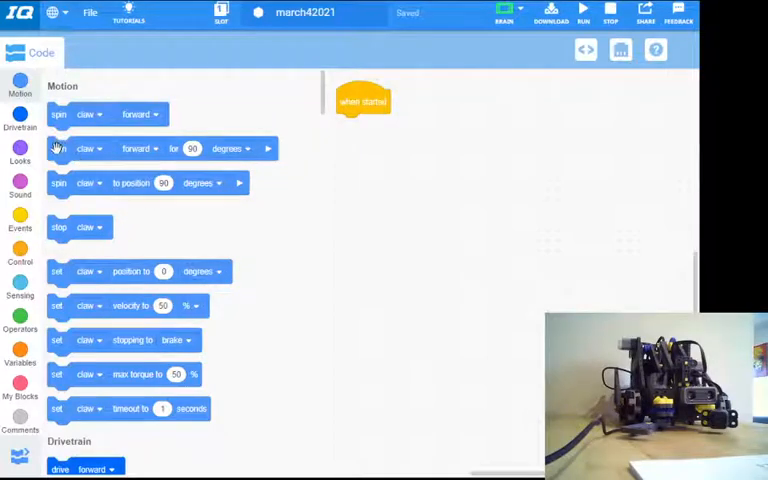
- Attach a 'spin claw forward for 90 degrees' block under the start block, keeping claw as the motor
left_click_drag(150, 148, 450, 126)
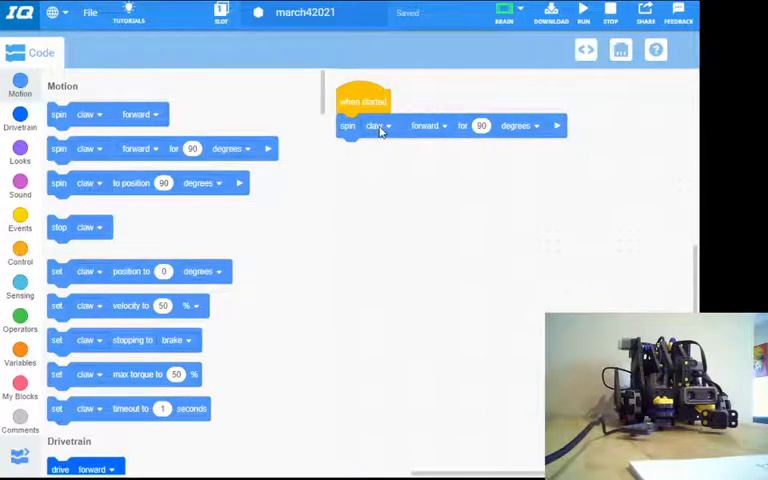
left_click(516, 126)
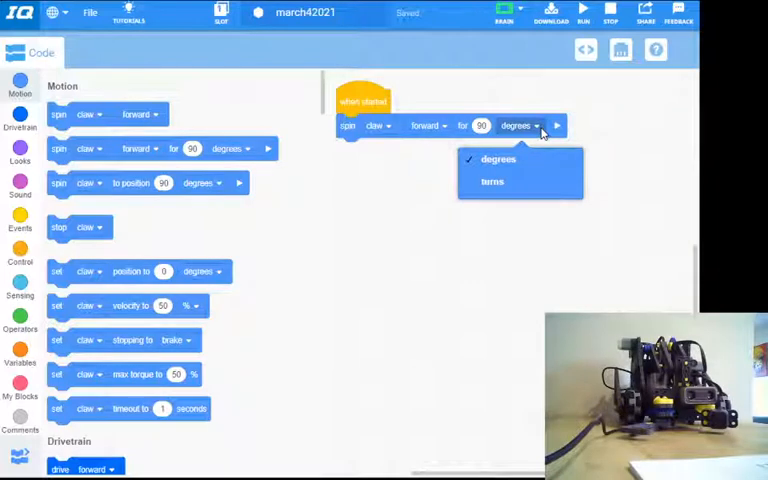
mouse_move(456, 126)
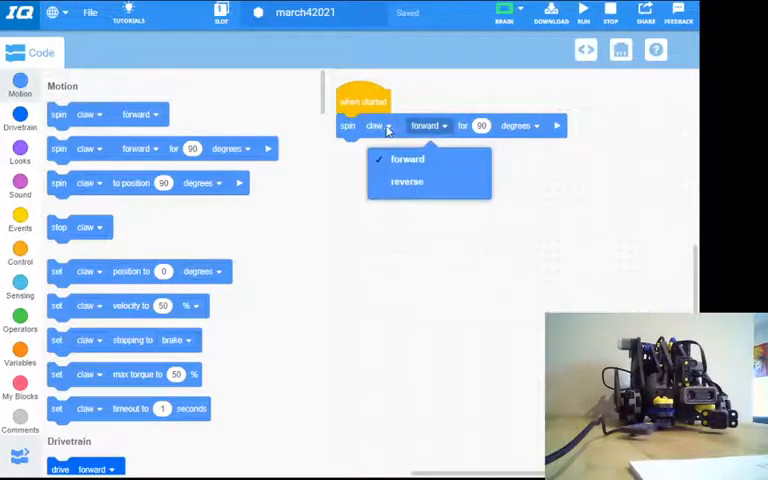
left_click(372, 126)
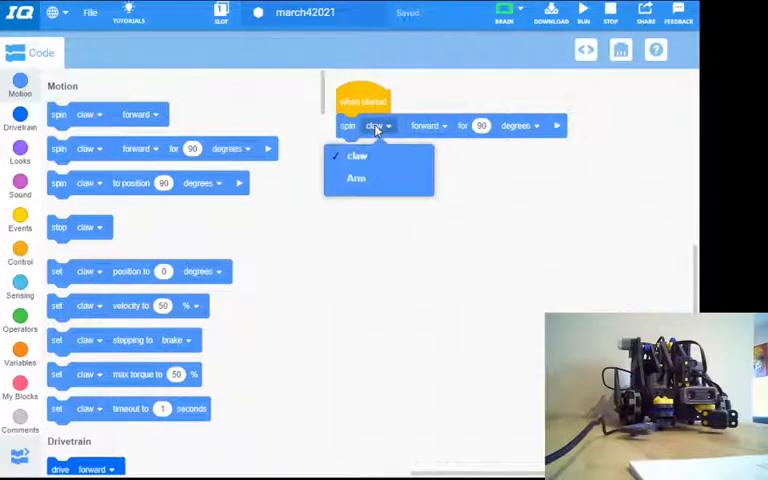
left_click(356, 156)
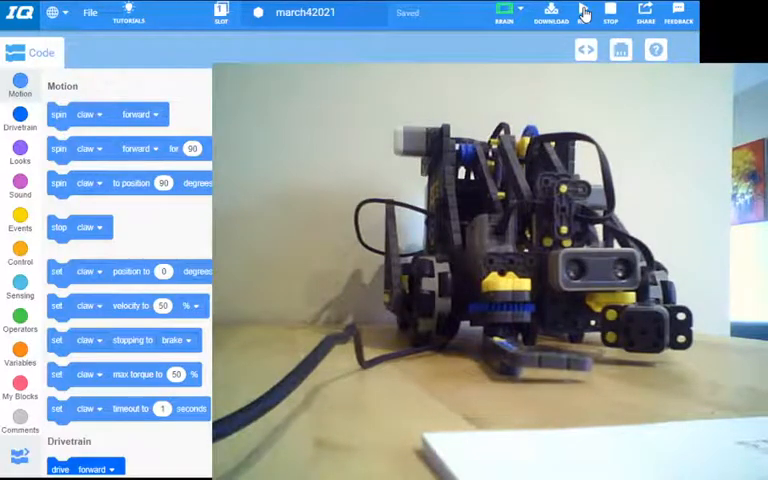
left_click(582, 12)
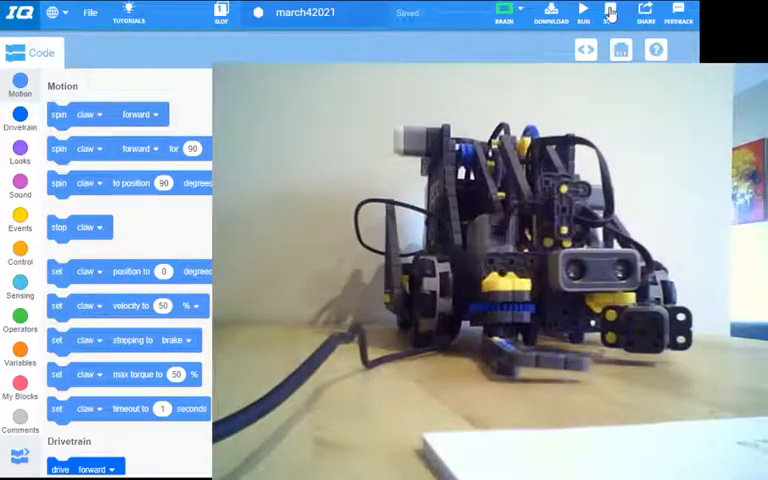
left_click(584, 12)
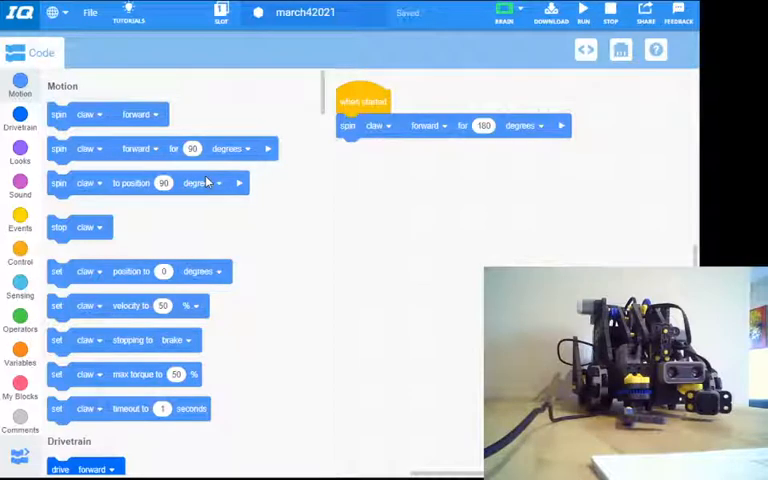
mouse_move(536, 260)
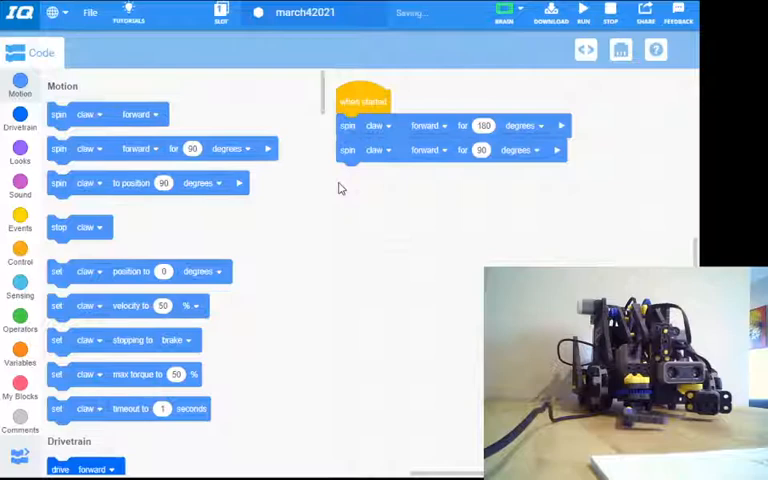
- Make the second spin block control the Arm motor with rotation measured in turns
left_click(378, 152)
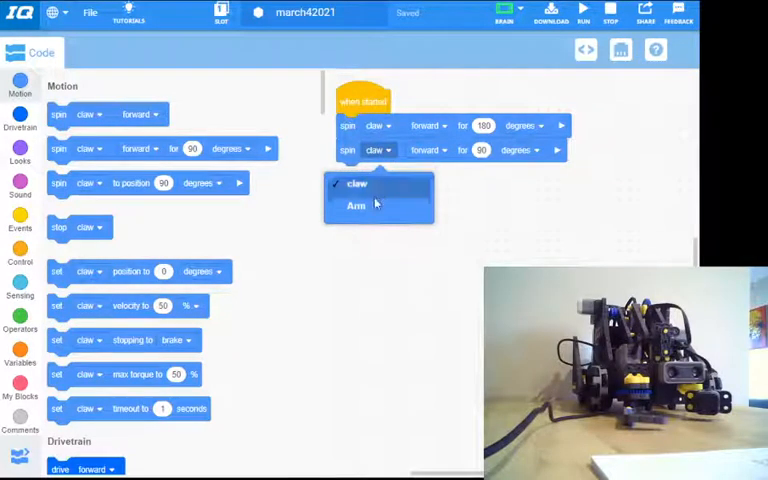
left_click(356, 204)
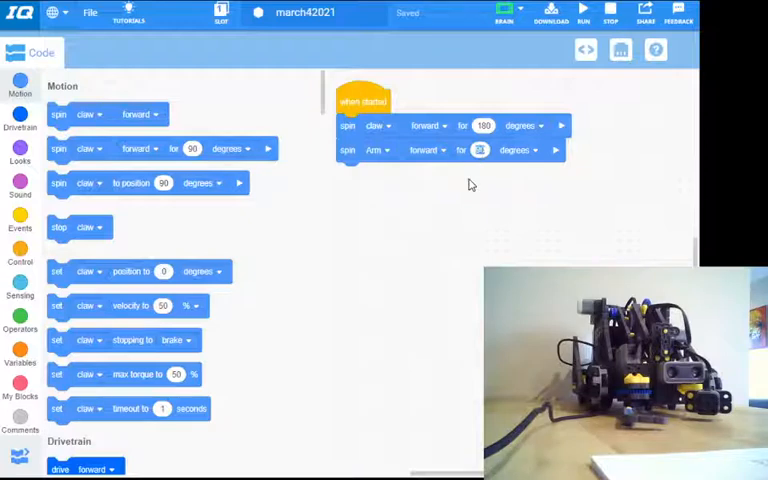
left_click(530, 150)
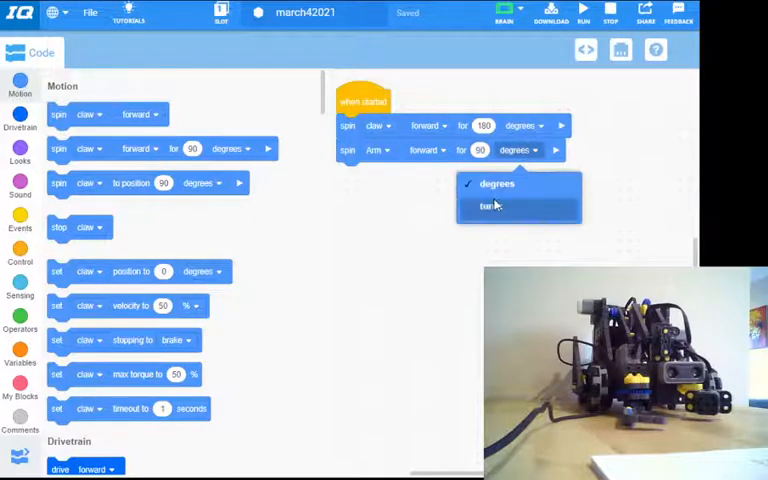
left_click(486, 206)
type("1")
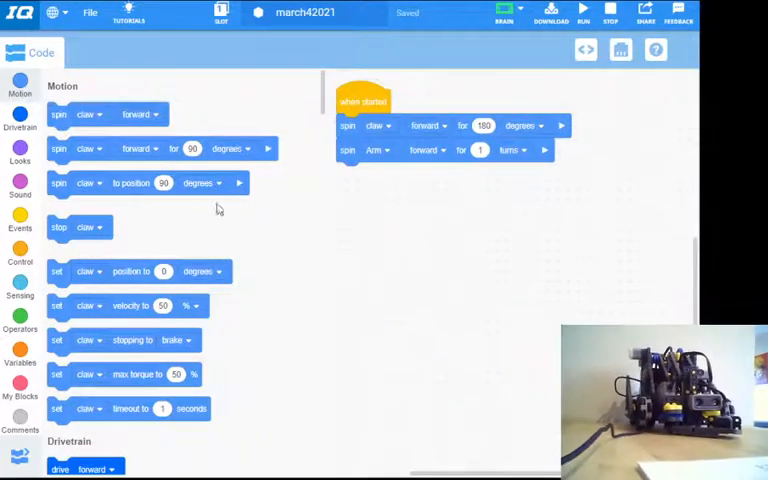
mouse_move(612, 234)
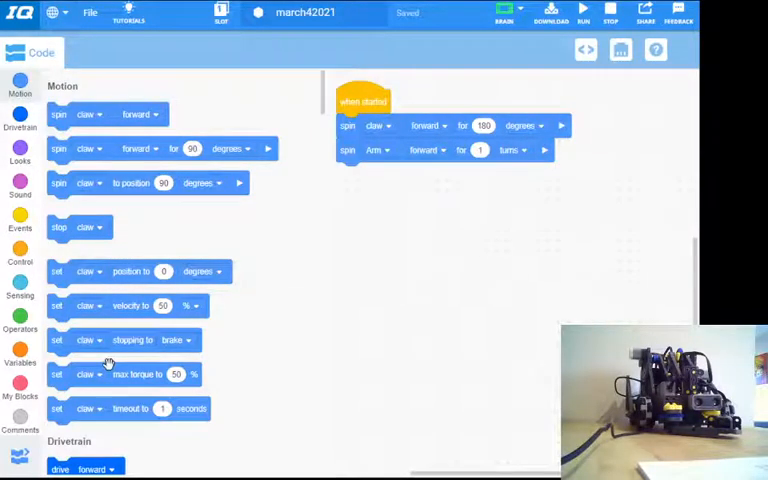
- Show the Drivetrain block category in the palette
left_click(20, 120)
type("100")
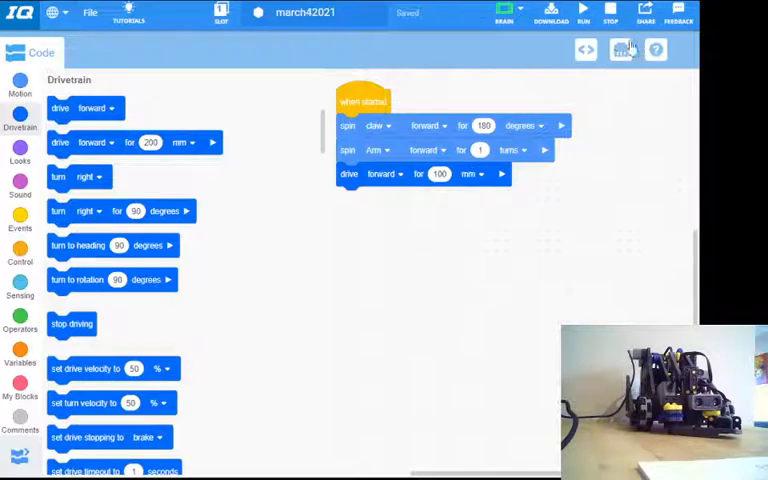
left_click(622, 50)
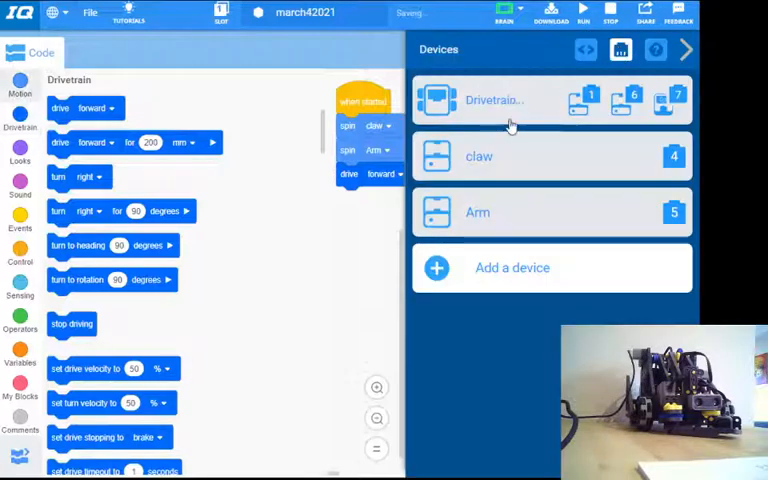
left_click(496, 100)
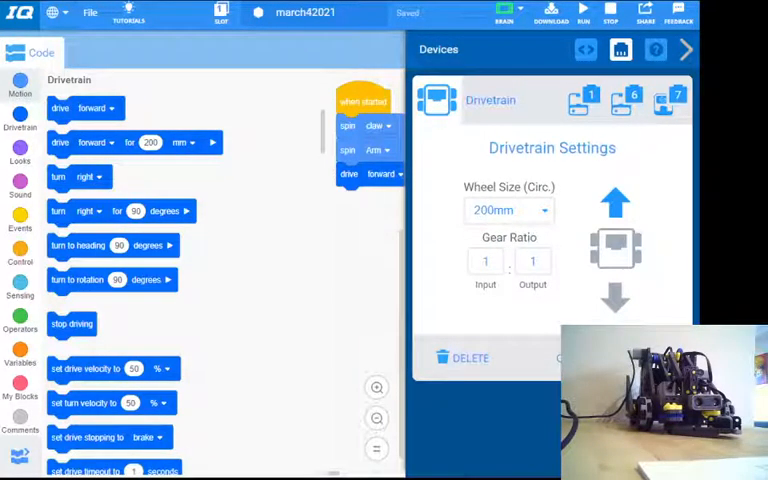
left_click(684, 48)
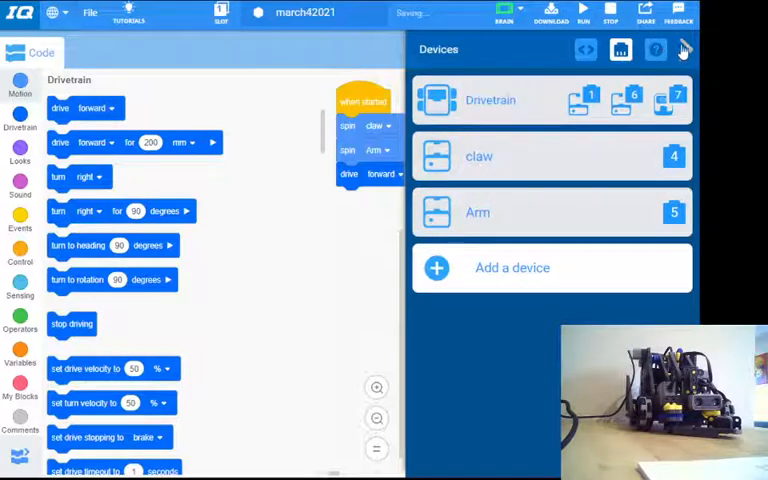
left_click(684, 50)
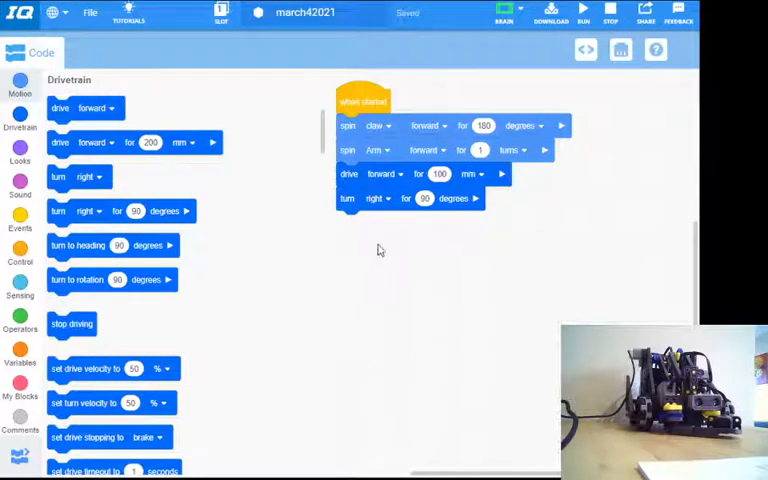
mouse_move(384, 264)
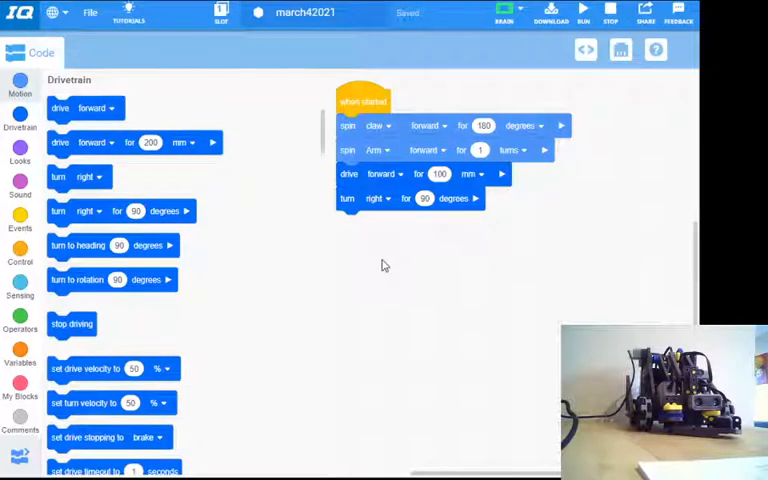
mouse_move(420, 126)
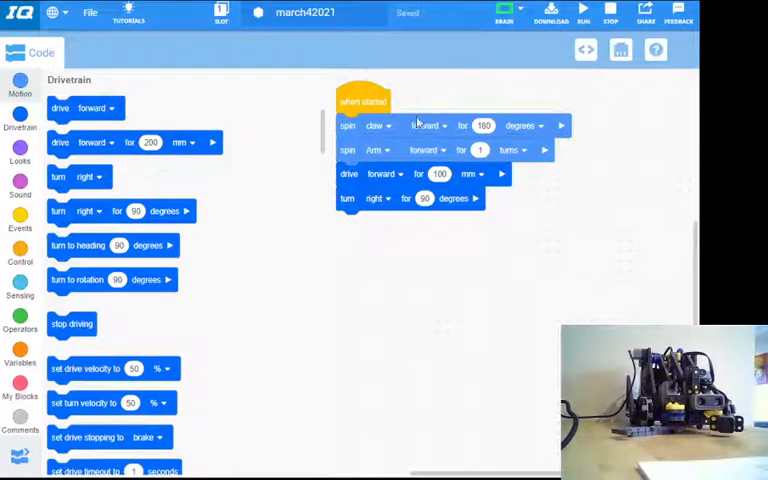
mouse_move(416, 196)
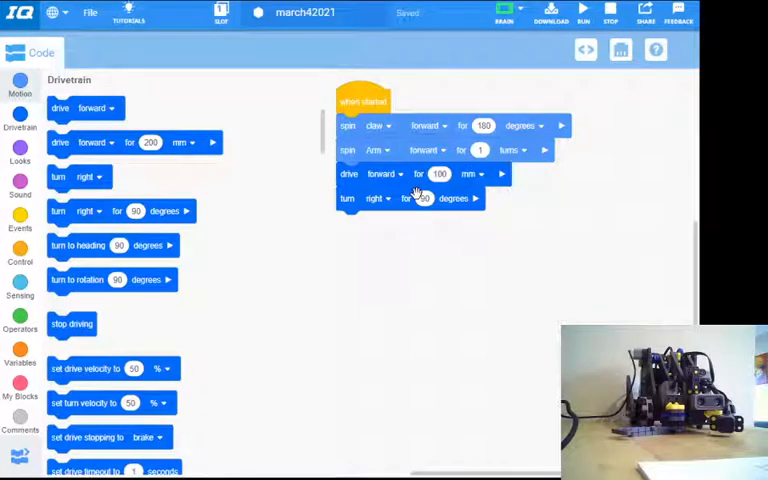
mouse_move(452, 244)
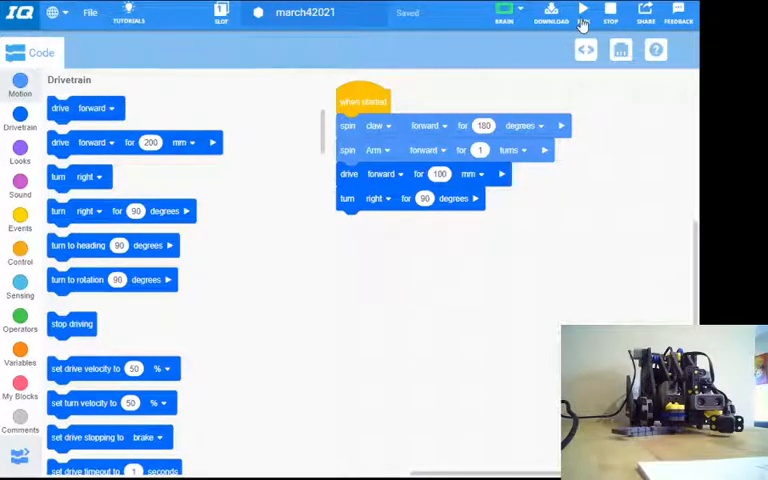
mouse_move(196, 268)
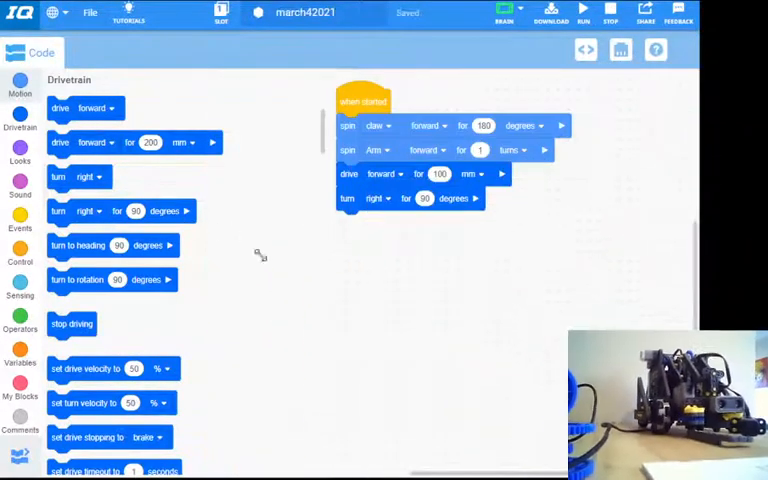
mouse_move(280, 296)
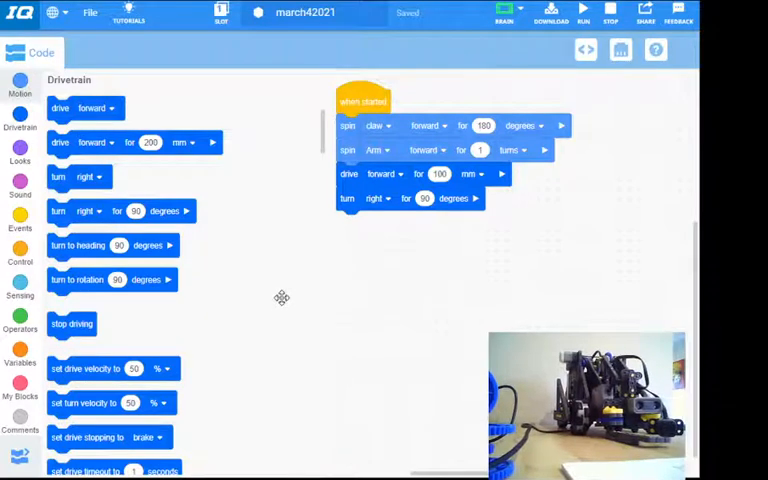
mouse_move(288, 296)
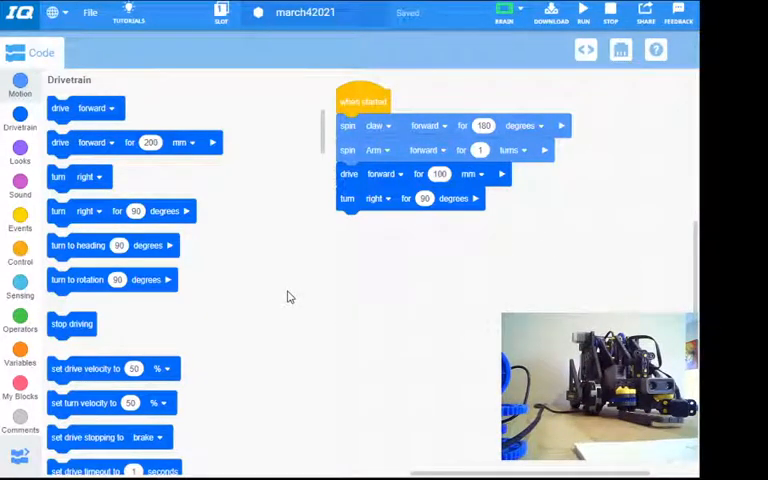
mouse_move(252, 240)
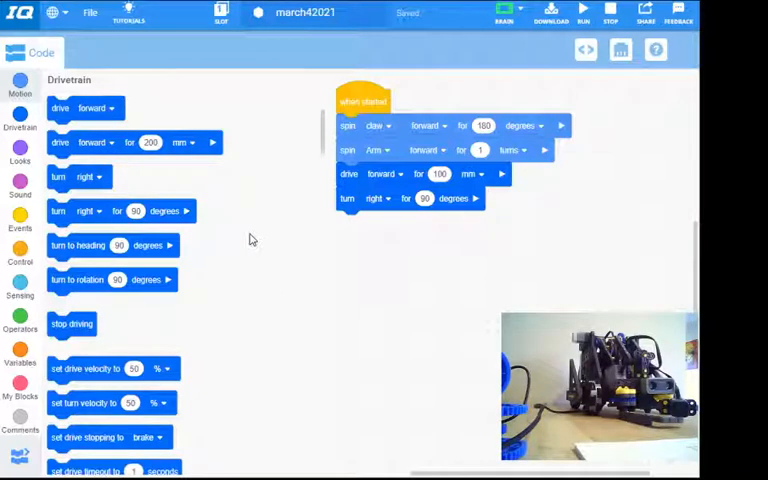
mouse_move(500, 244)
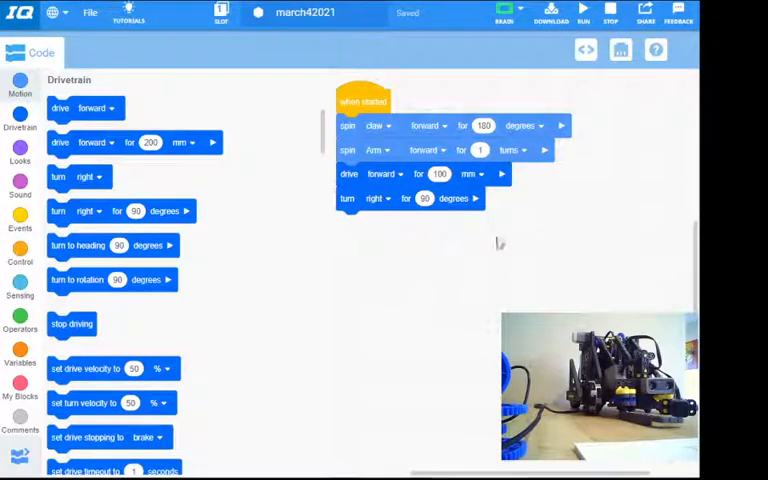
mouse_move(216, 230)
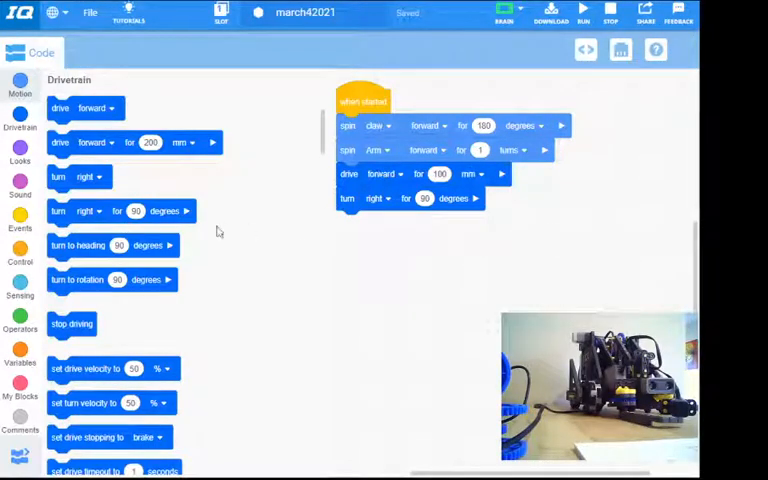
- Add a claw spin block after the turn and set its direction to reverse for 90 degrees
left_click(20, 88)
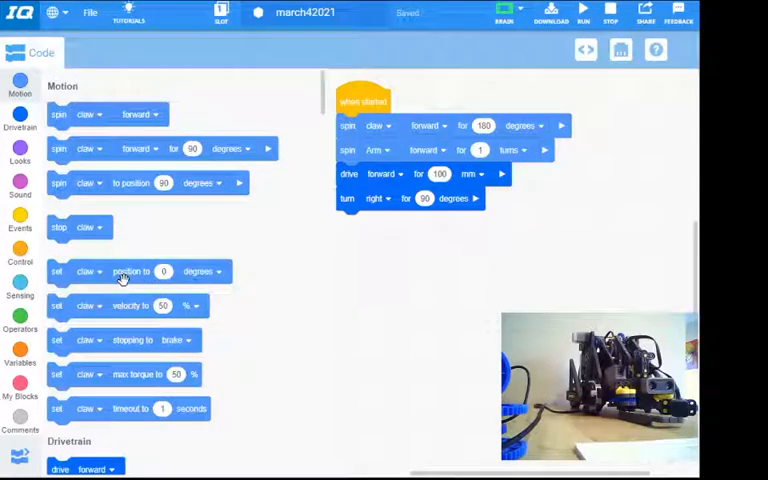
mouse_move(62, 150)
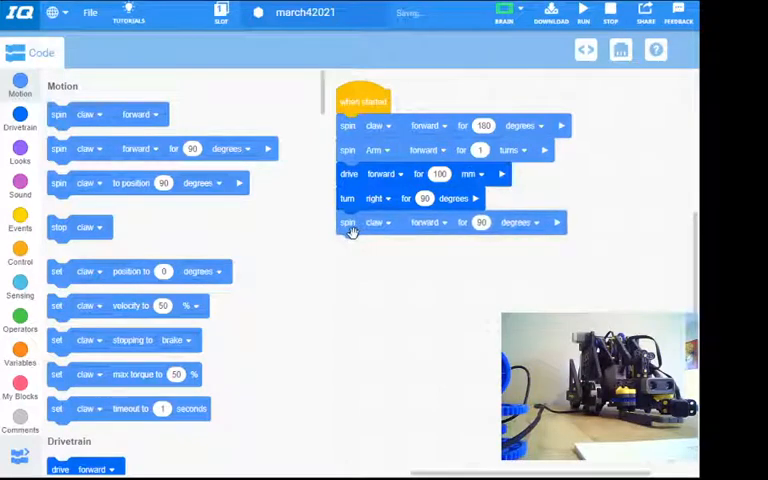
left_click(428, 222)
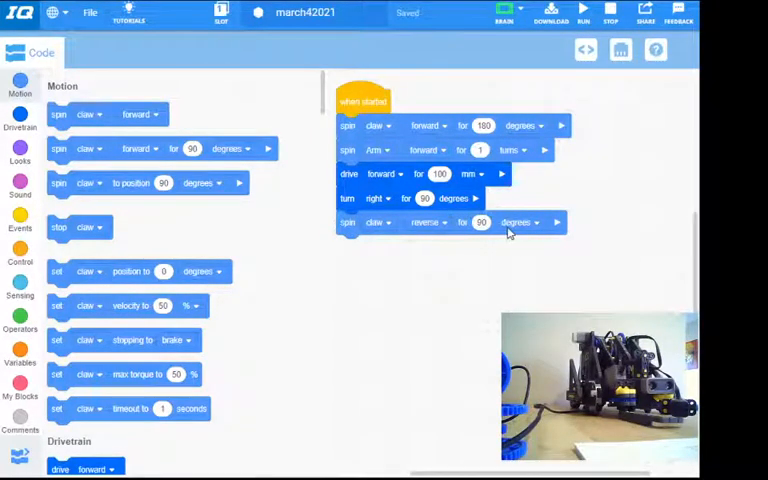
mouse_move(504, 236)
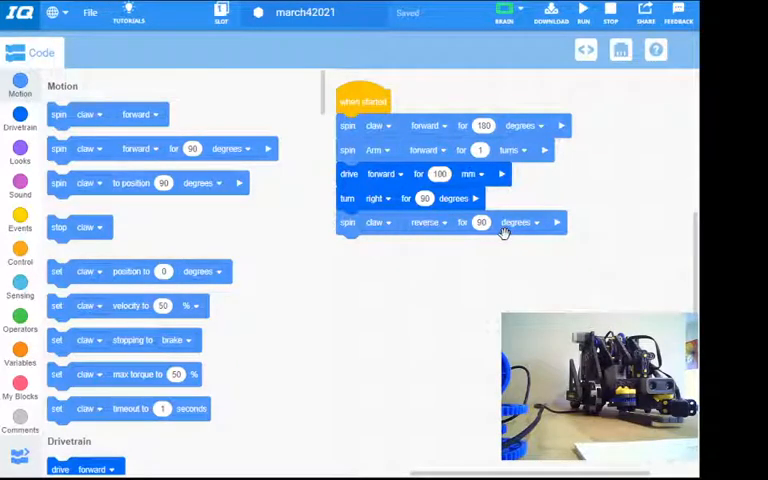